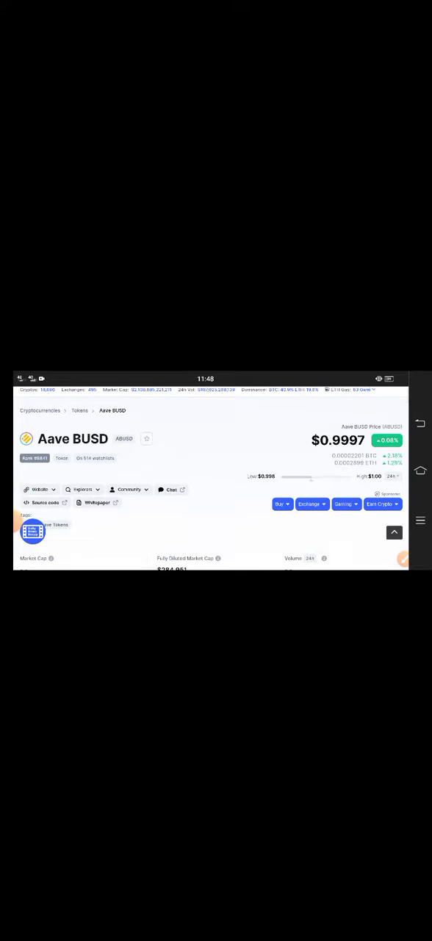
Bring up the floating annotation toolbar over the Aave BUSD token page.
scroll("up", 3)
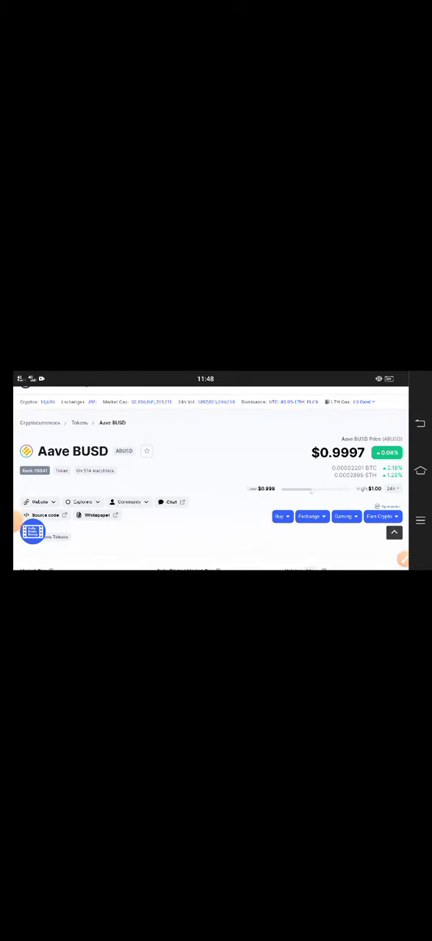
left_click(403, 526)
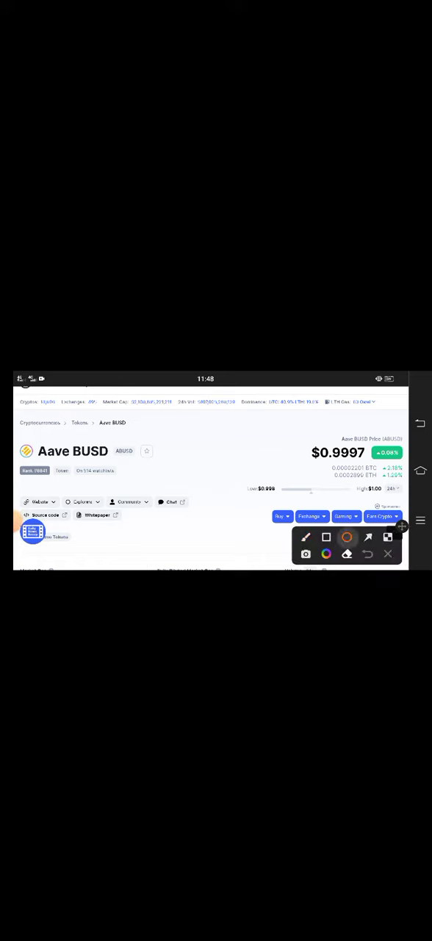
Draw arrows at the $0.9997 price and 0.06% gain badge, then clear them.
left_click(367, 537)
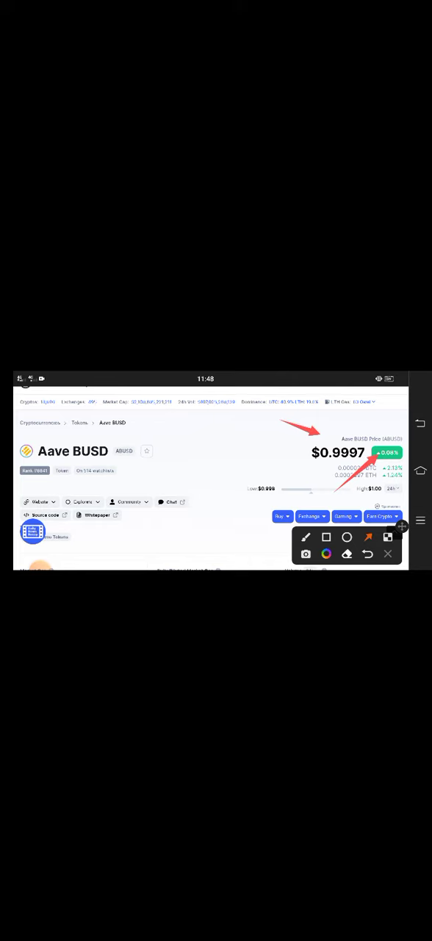
left_click(387, 554)
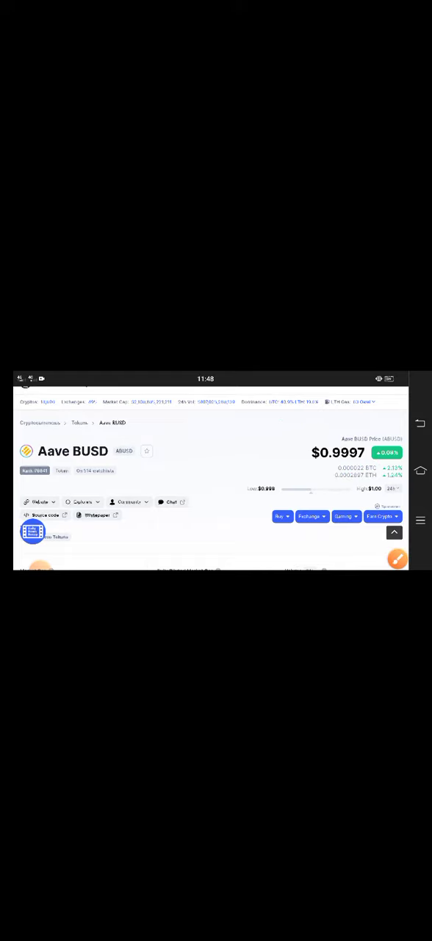
Box the price and Volume / Market Cap figures in the stats, then clear the boxes.
scroll("down", 3)
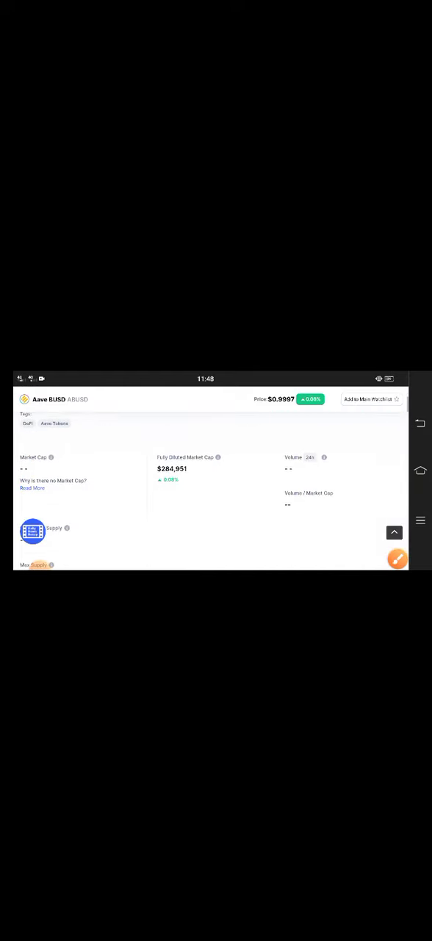
scroll("down", 3)
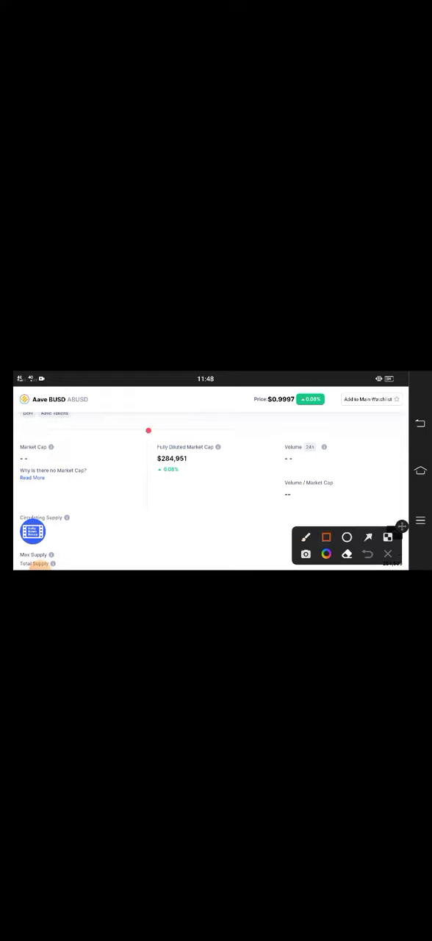
left_click_drag(151, 437, 235, 478)
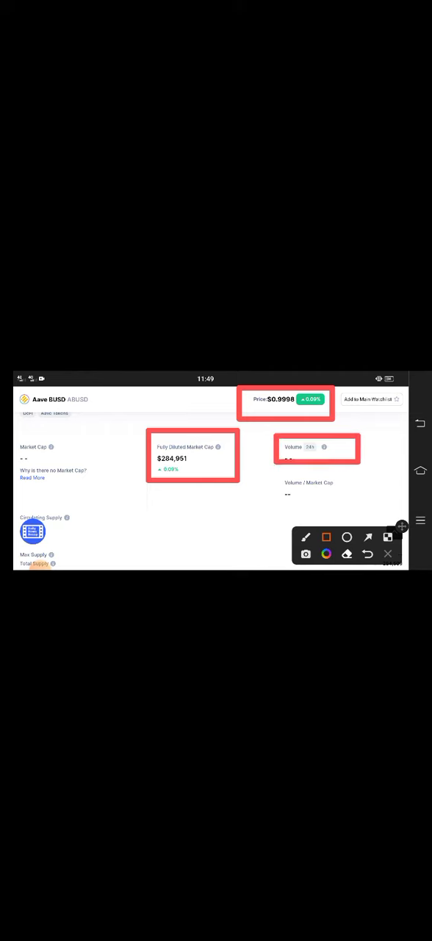
left_click_drag(278, 477, 360, 503)
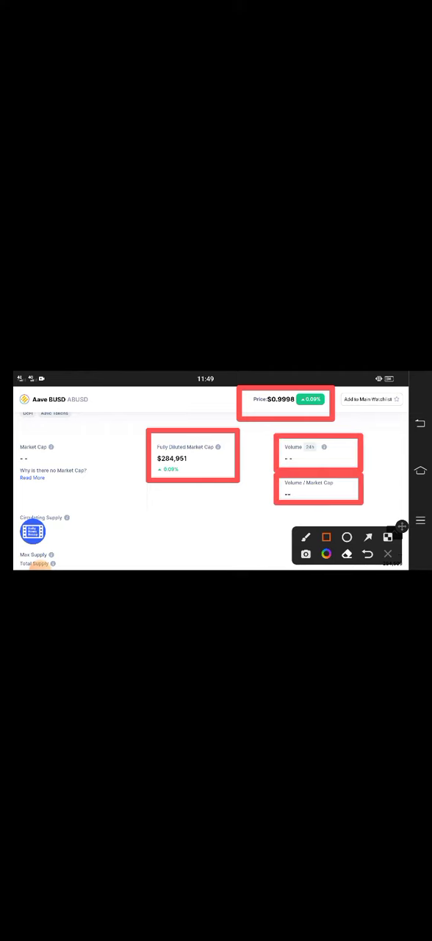
left_click(388, 554)
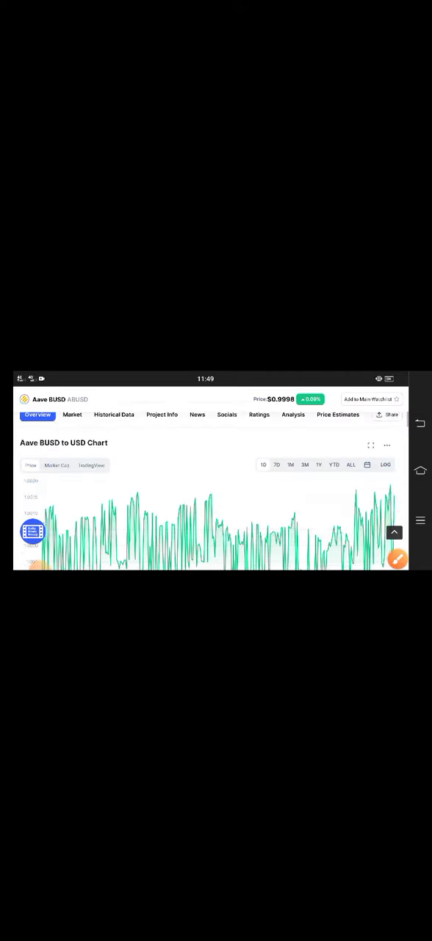
scroll("down", 3)
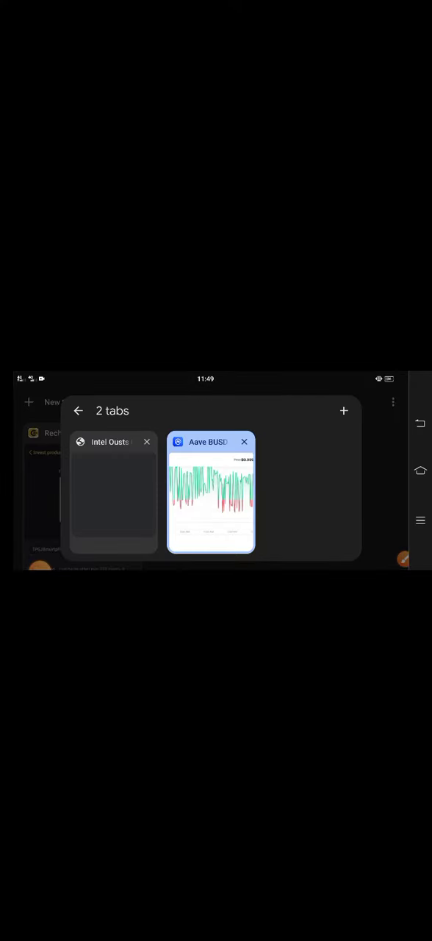
left_click(212, 493)
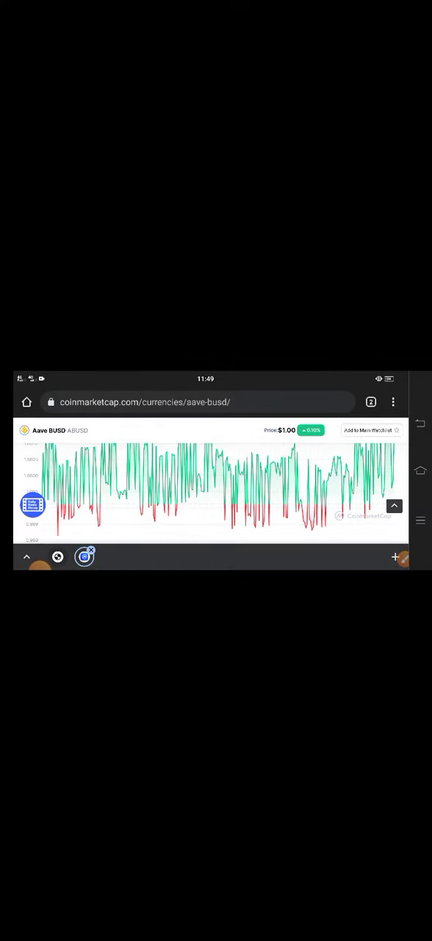